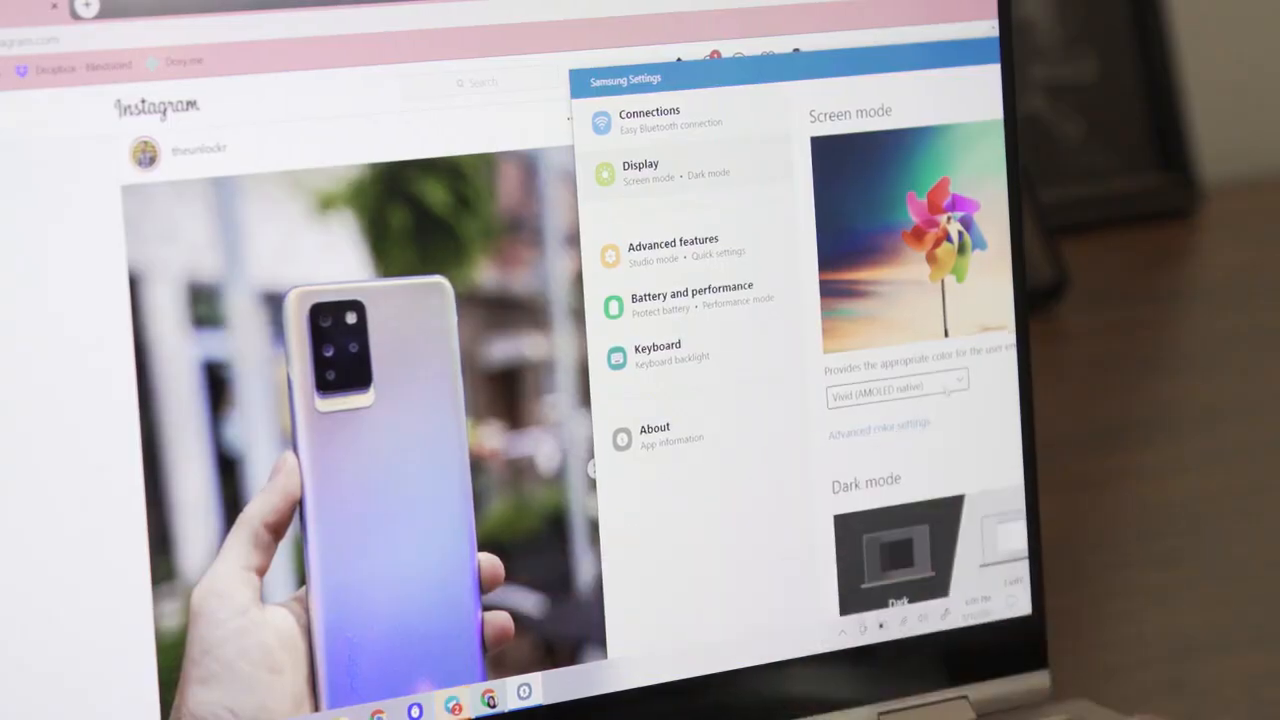
Try the Photo editing (Adobe RGB) screen mode, then switch the screen mode to Auto mode.
click(895, 388)
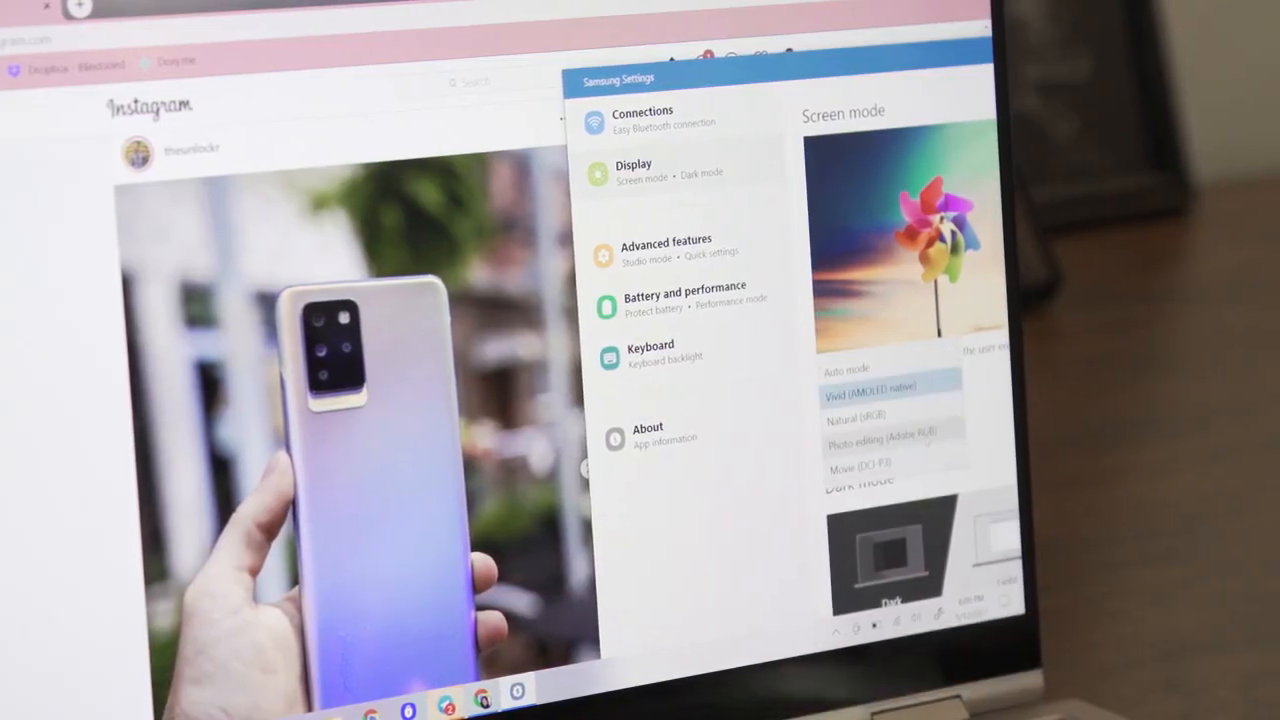
click(884, 443)
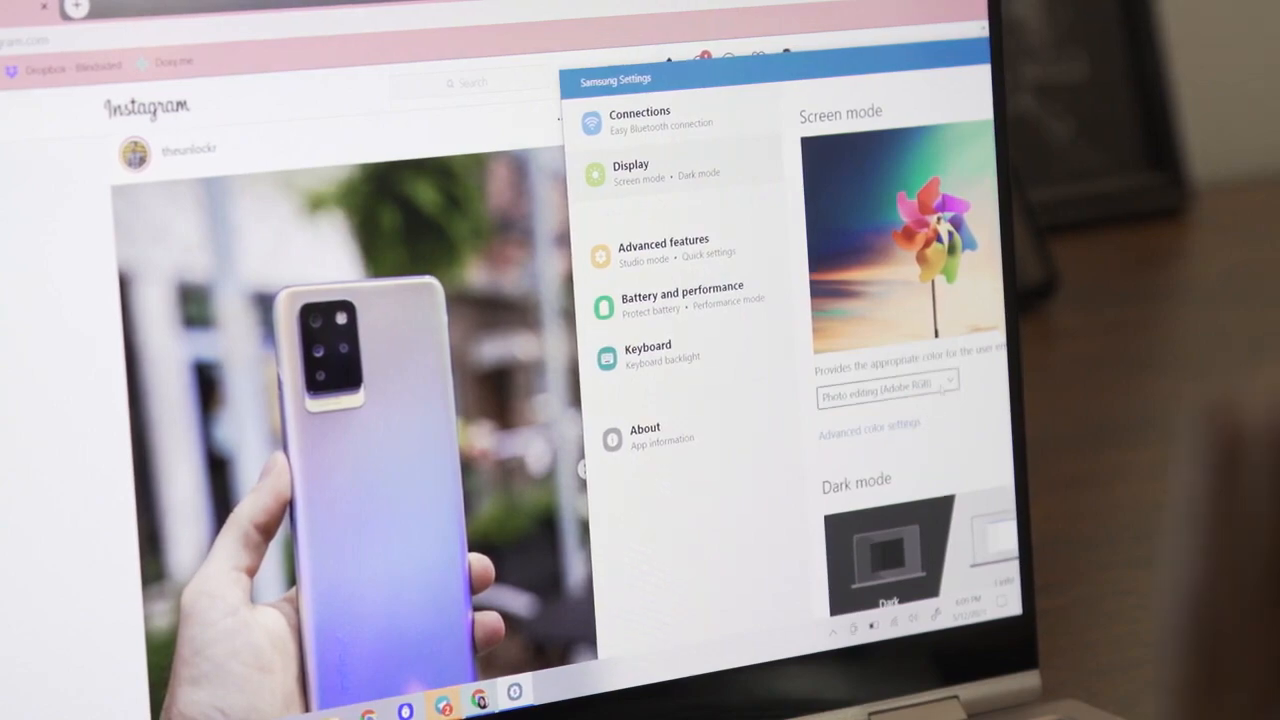
click(886, 388)
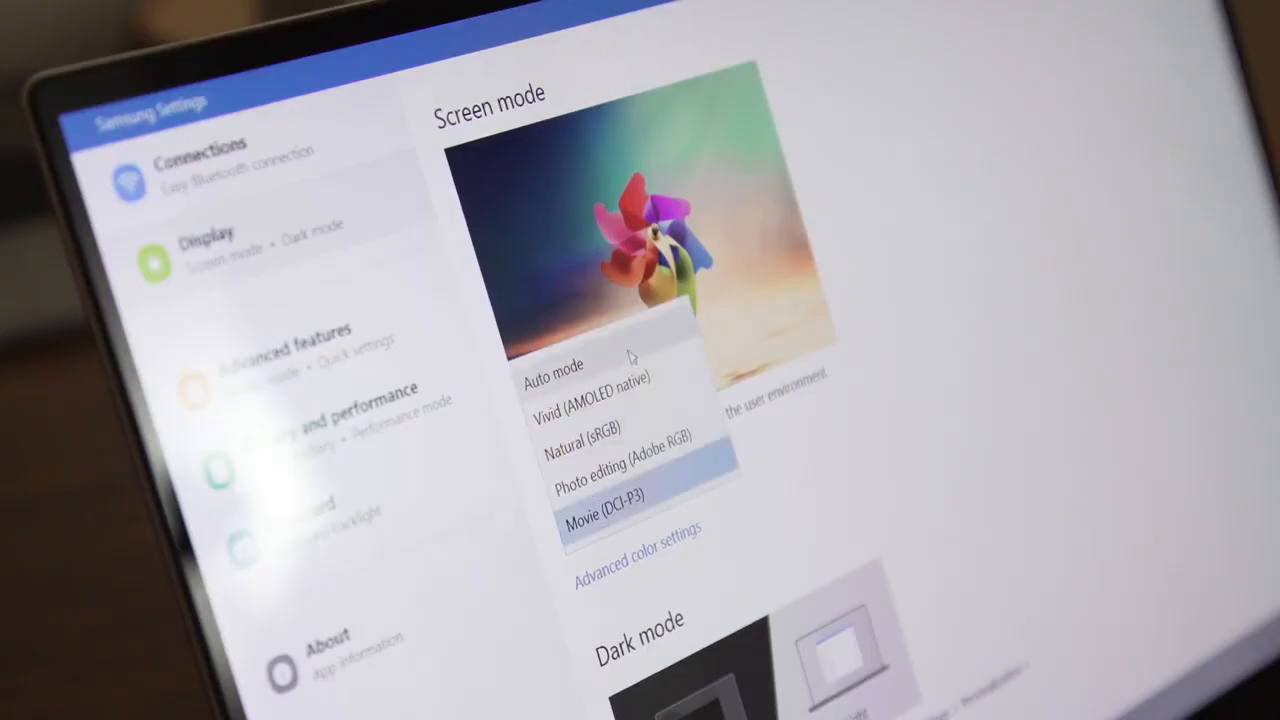
click(558, 363)
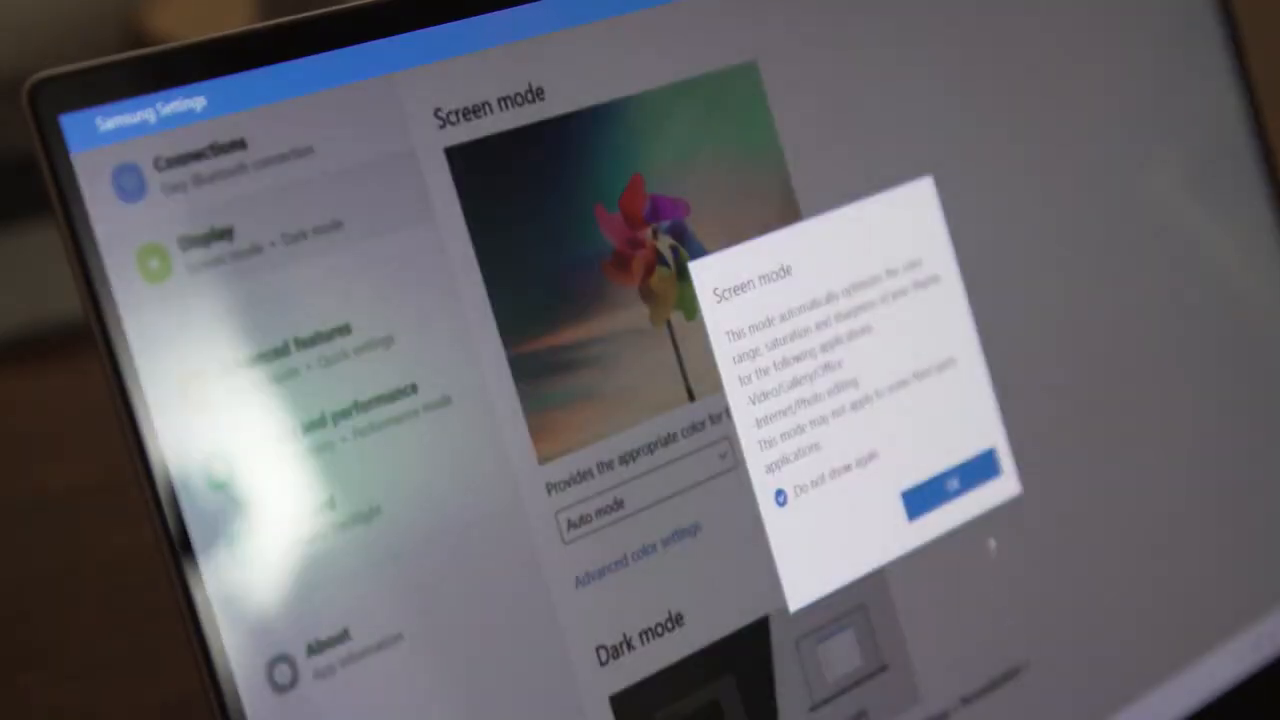